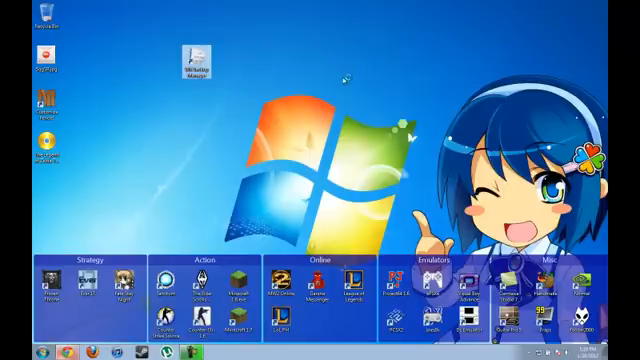
mouse_move(344, 80)
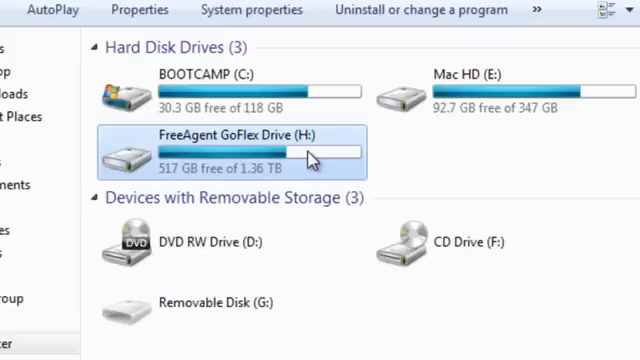
mouse_move(340, 138)
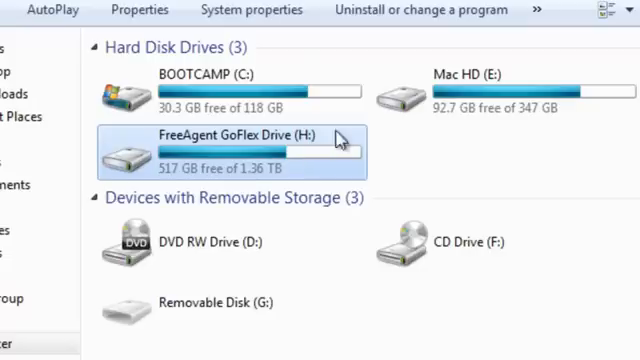
mouse_move(304, 158)
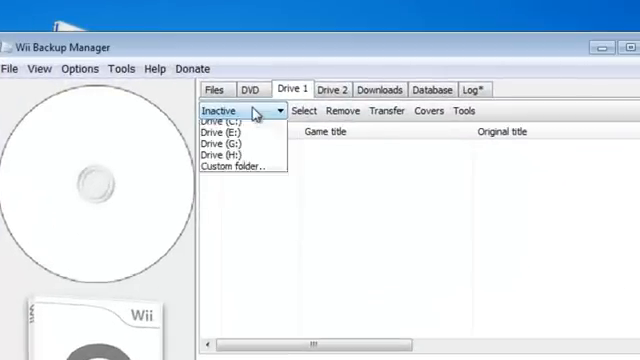
mouse_move(240, 172)
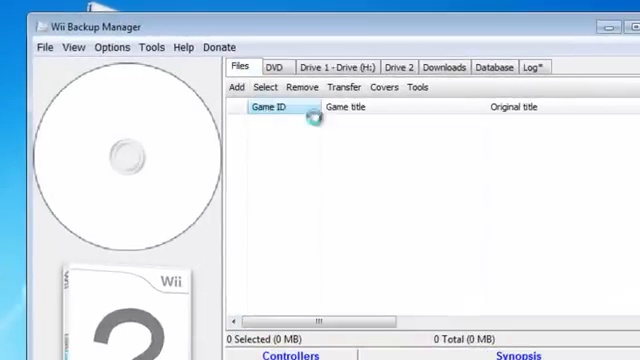
Add the Twilight Princess ISO (RZDE01, 1.07 GB) from the Desktop to the Files list
click(236, 86)
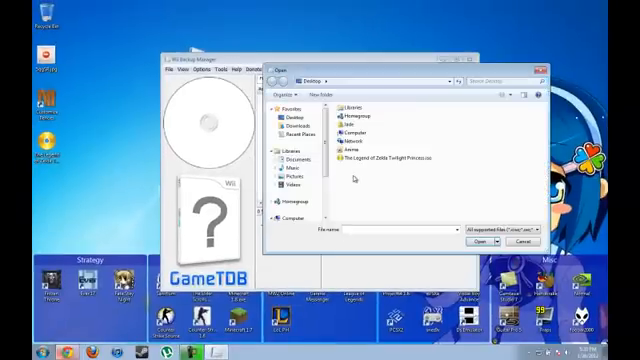
click(384, 156)
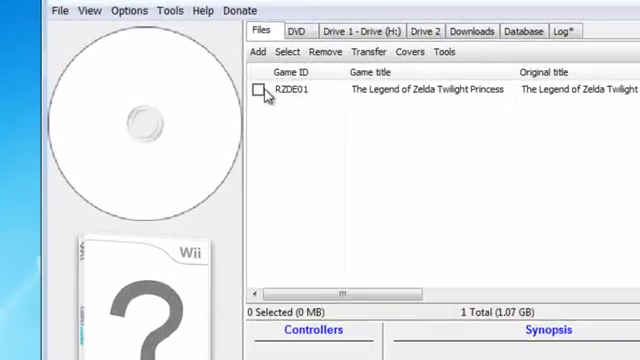
Check Twilight Princess and transfer it to Drive 1 (H:) on the external drive
click(260, 92)
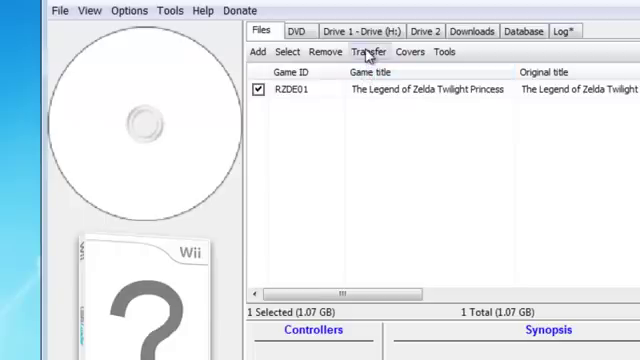
click(372, 52)
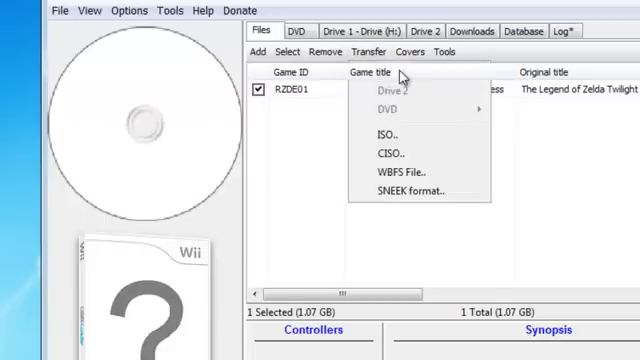
click(388, 90)
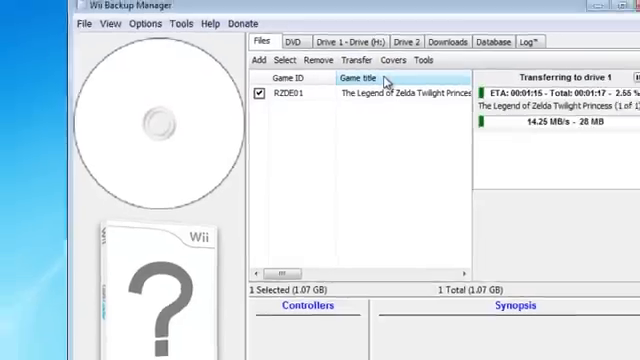